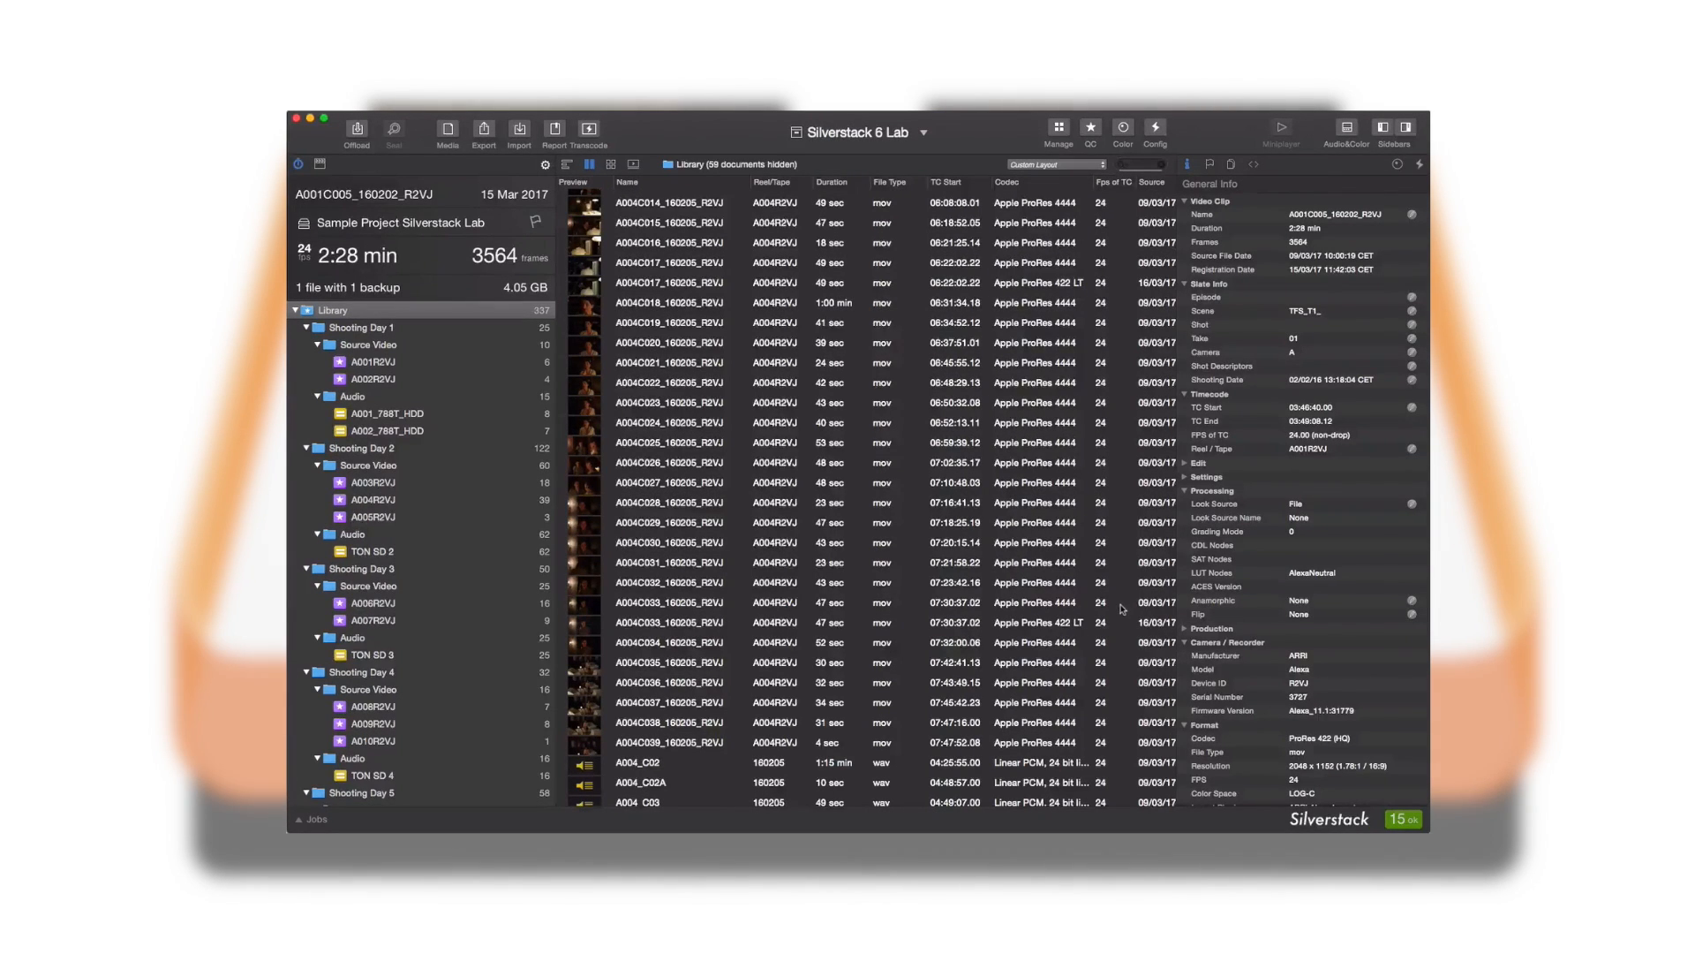
Scroll the Choose Audio Bin/Folder list to reveal the Smart Folders entries.
scroll(down, 3)
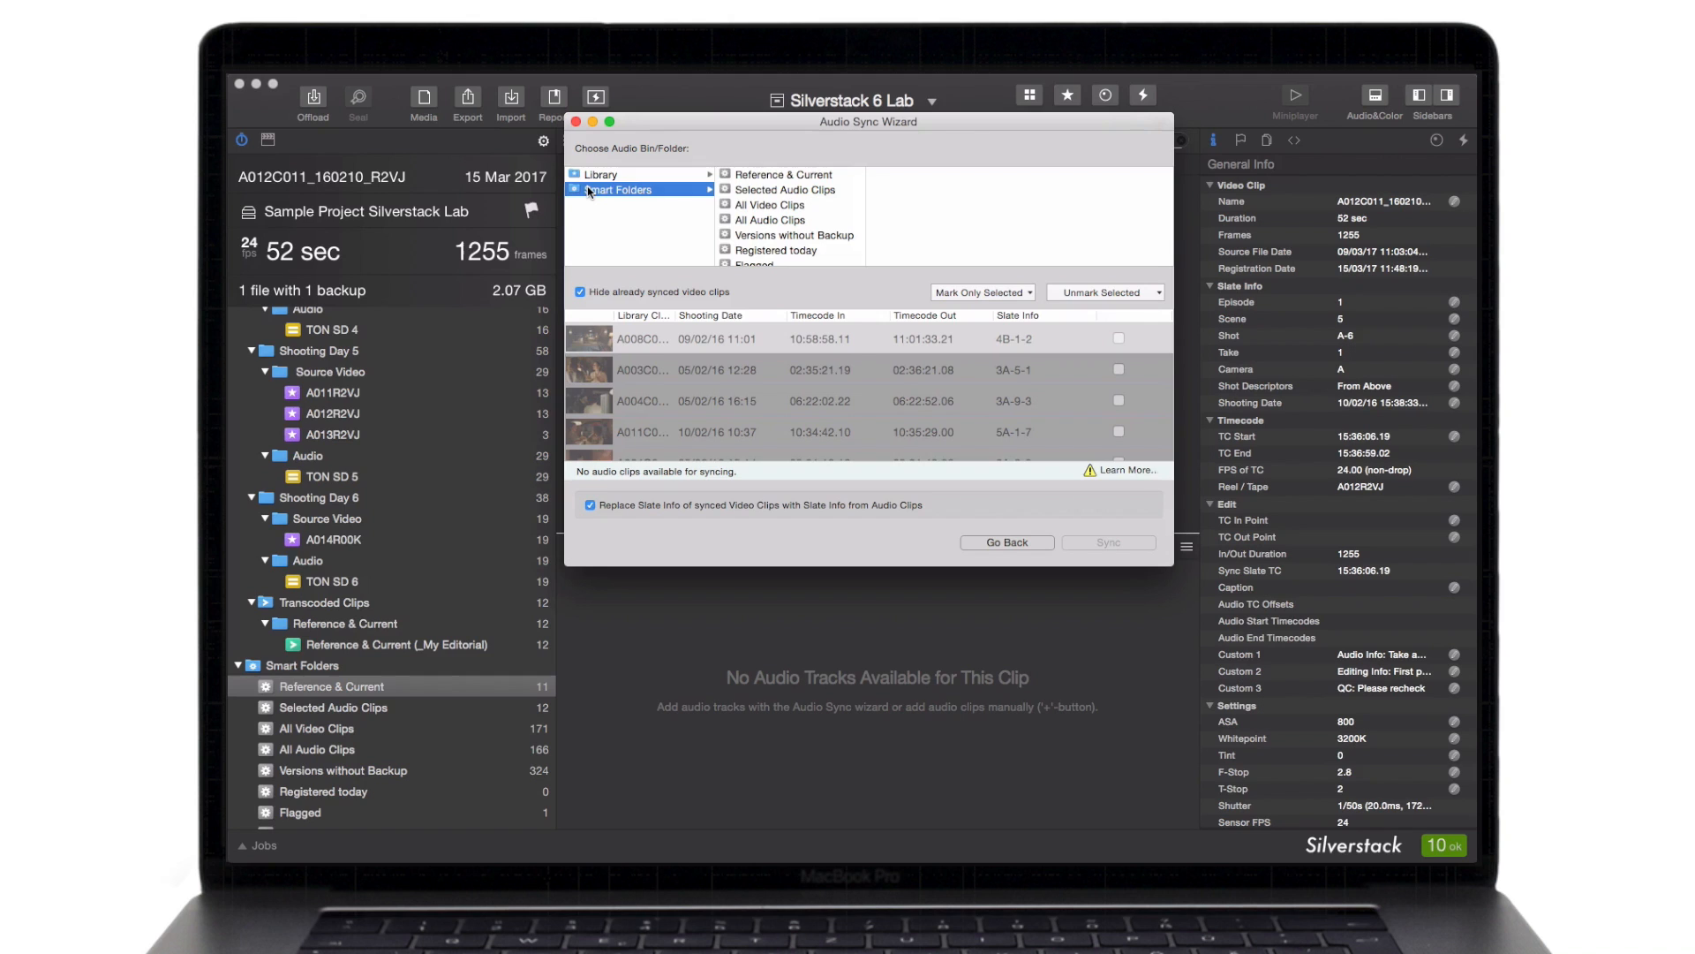
Sync all 11 video clips against the Selected Audio Clips smart folder.
click(784, 191)
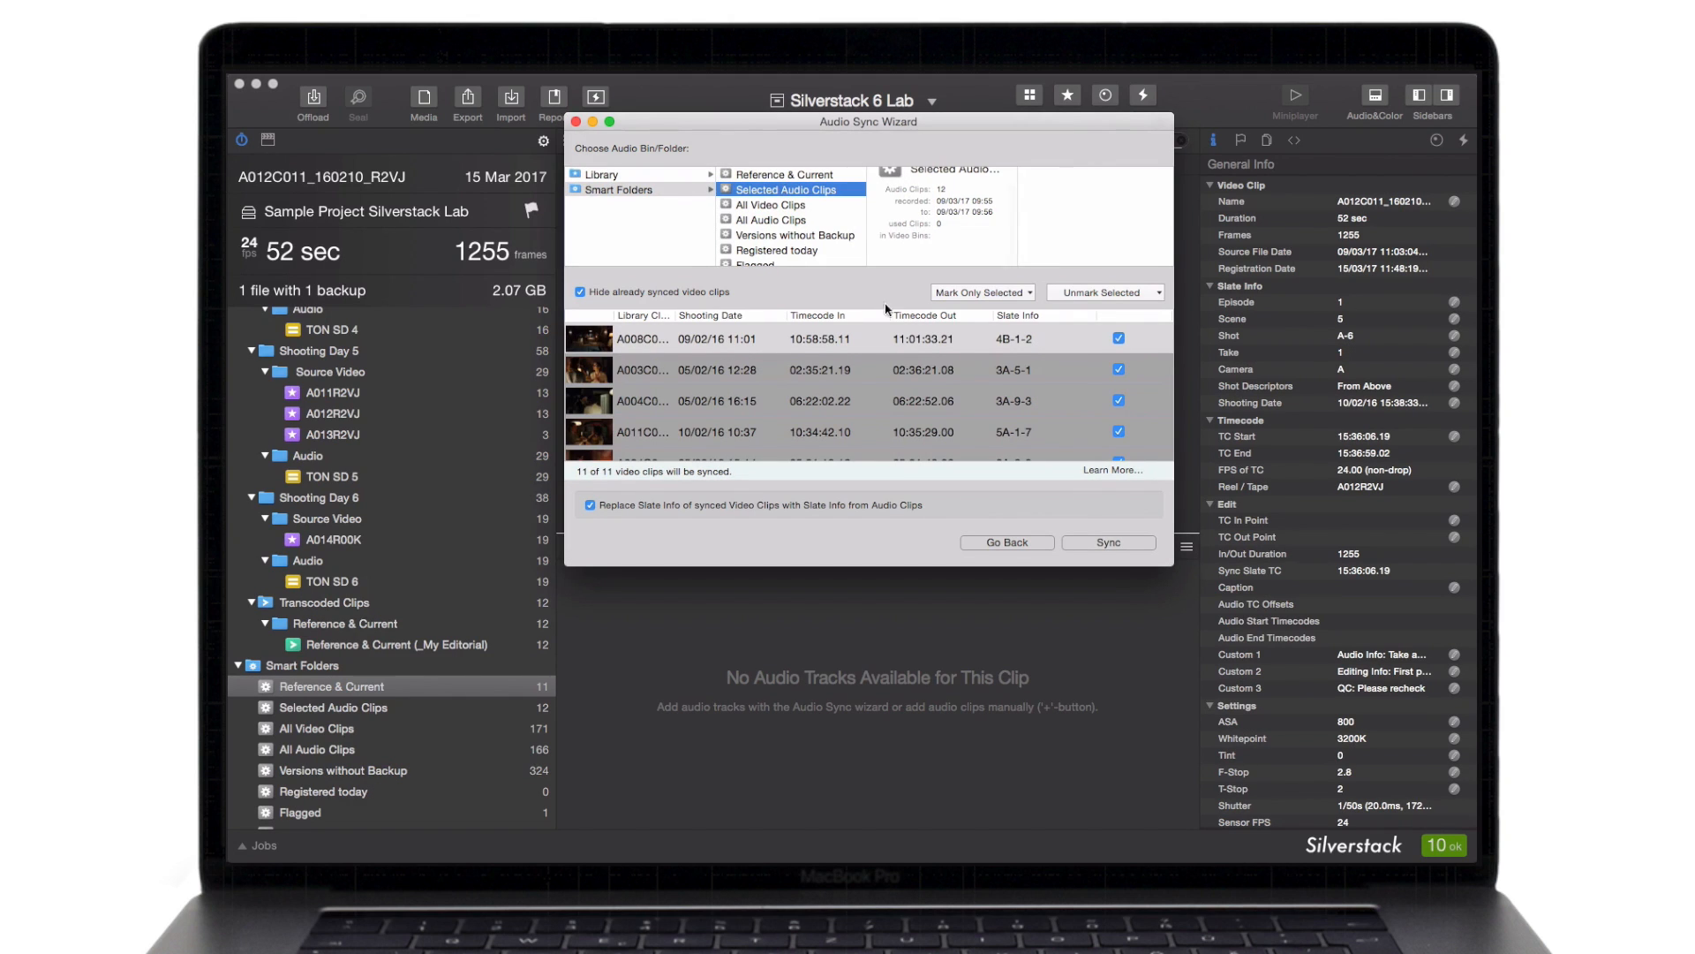
click(1107, 542)
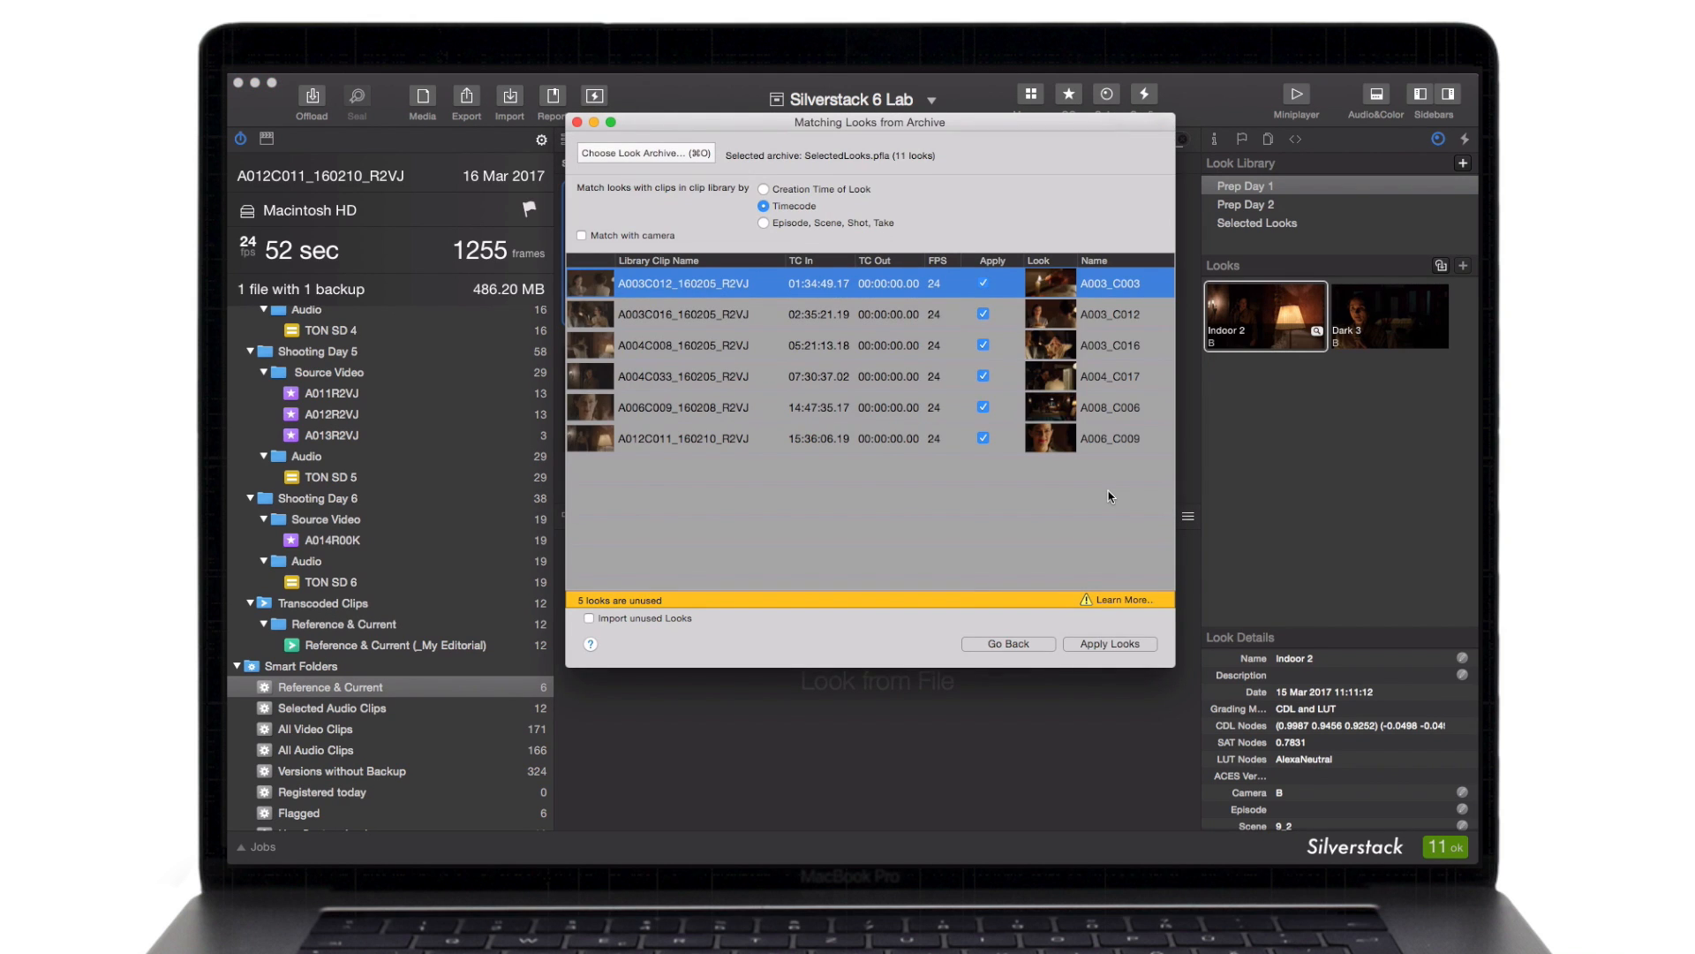
Apply the 11 archived looks to their six timecode-matched library clips.
click(1109, 642)
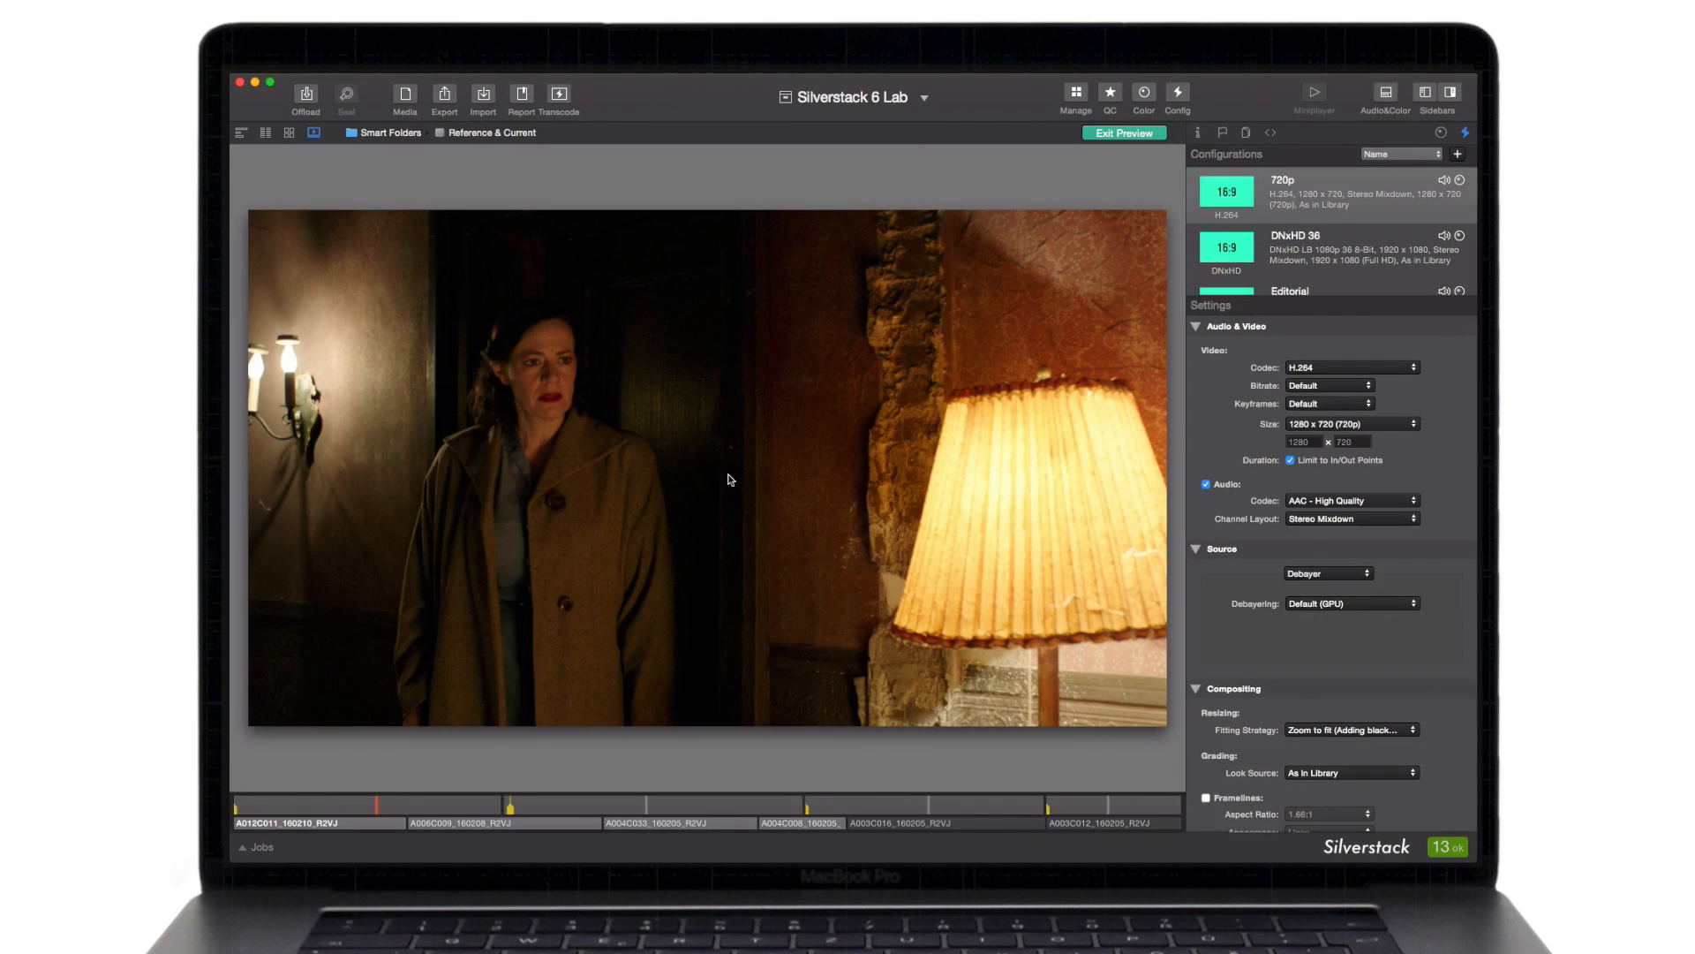
Start a render job for Reference & Current in DNxHD 36 and 720p and show its progress in Jobs.
click(557, 96)
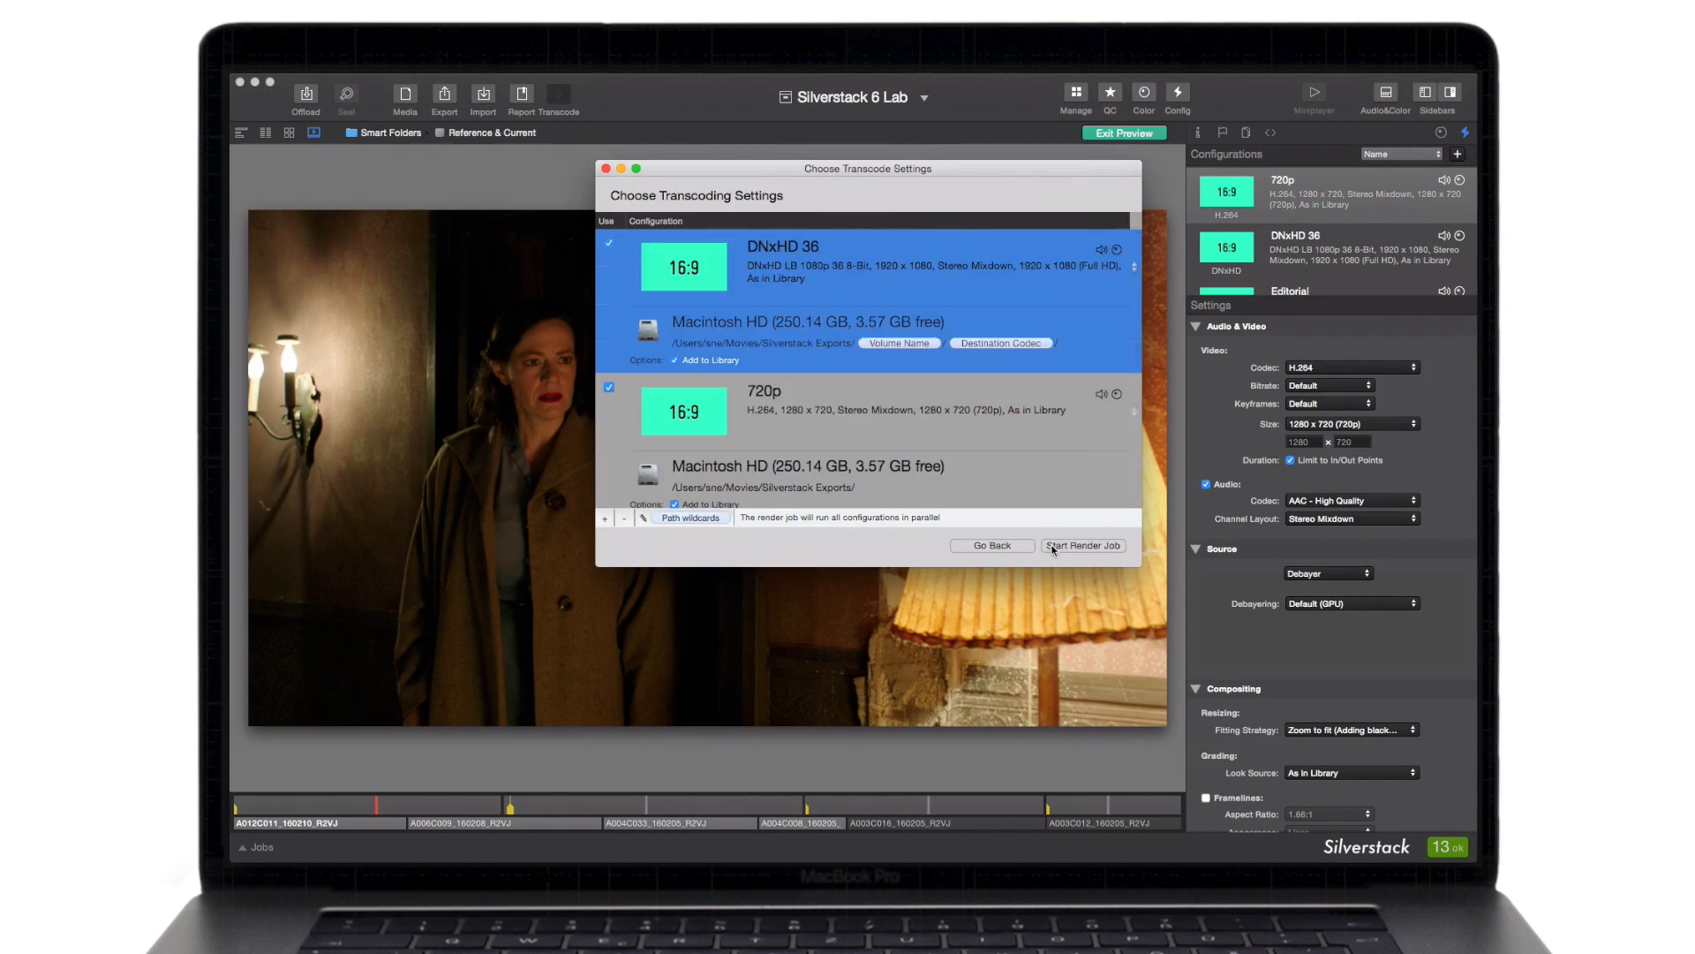
click(1082, 545)
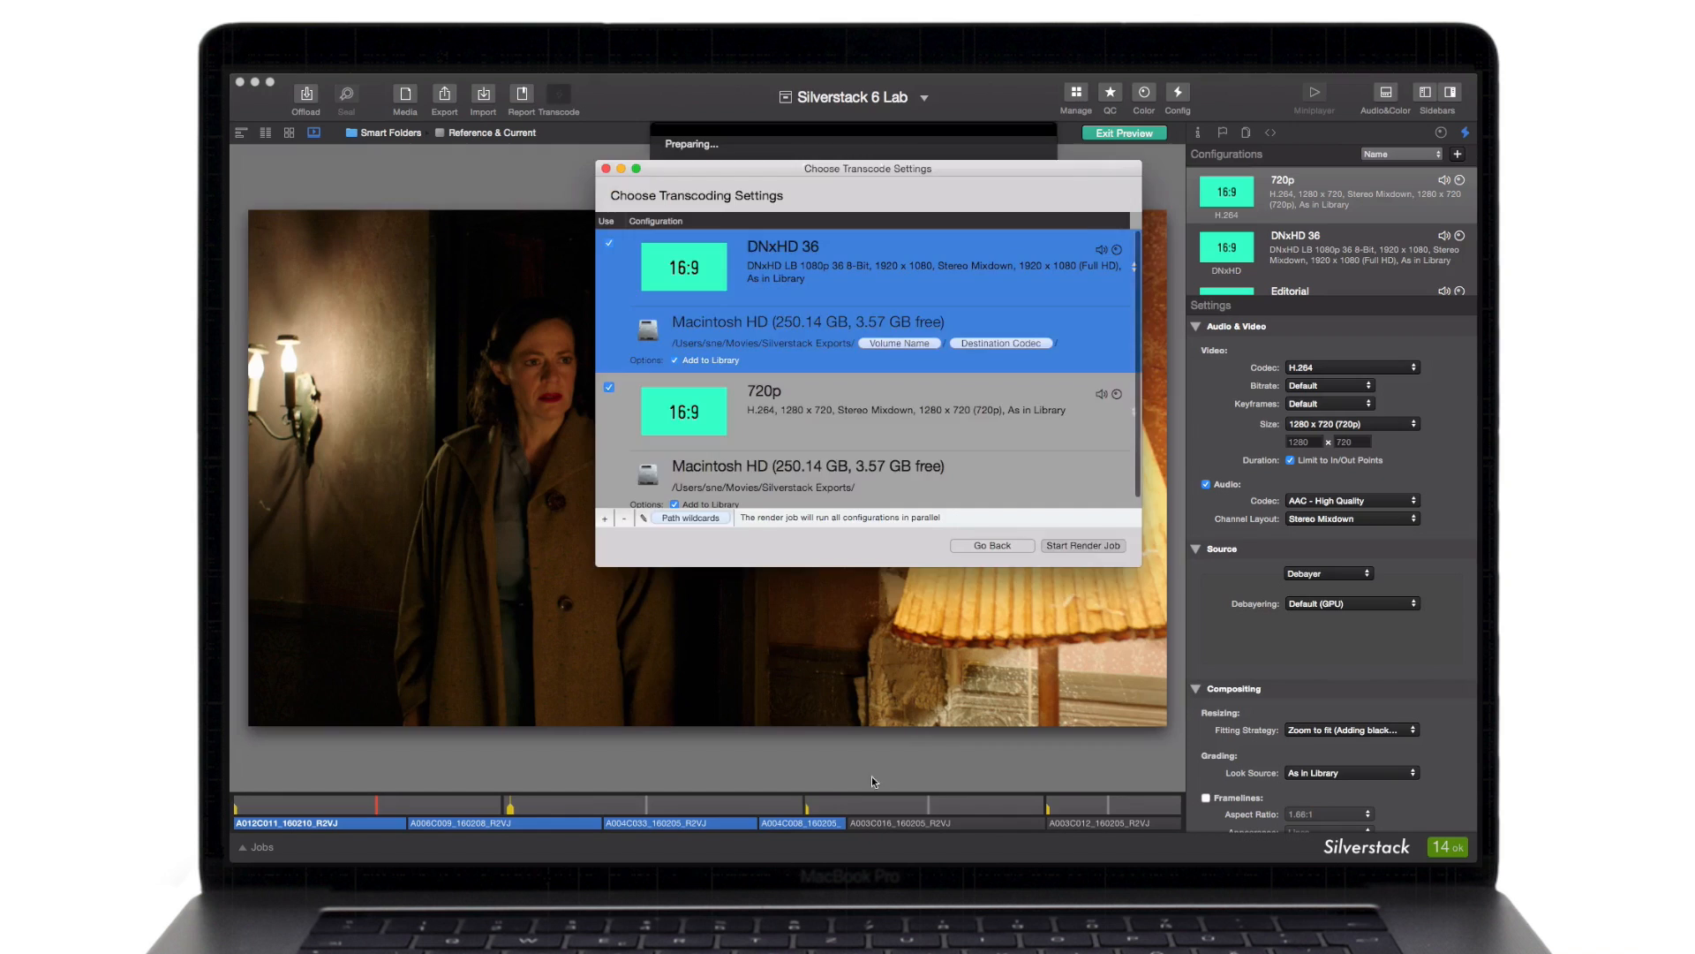
click(1083, 546)
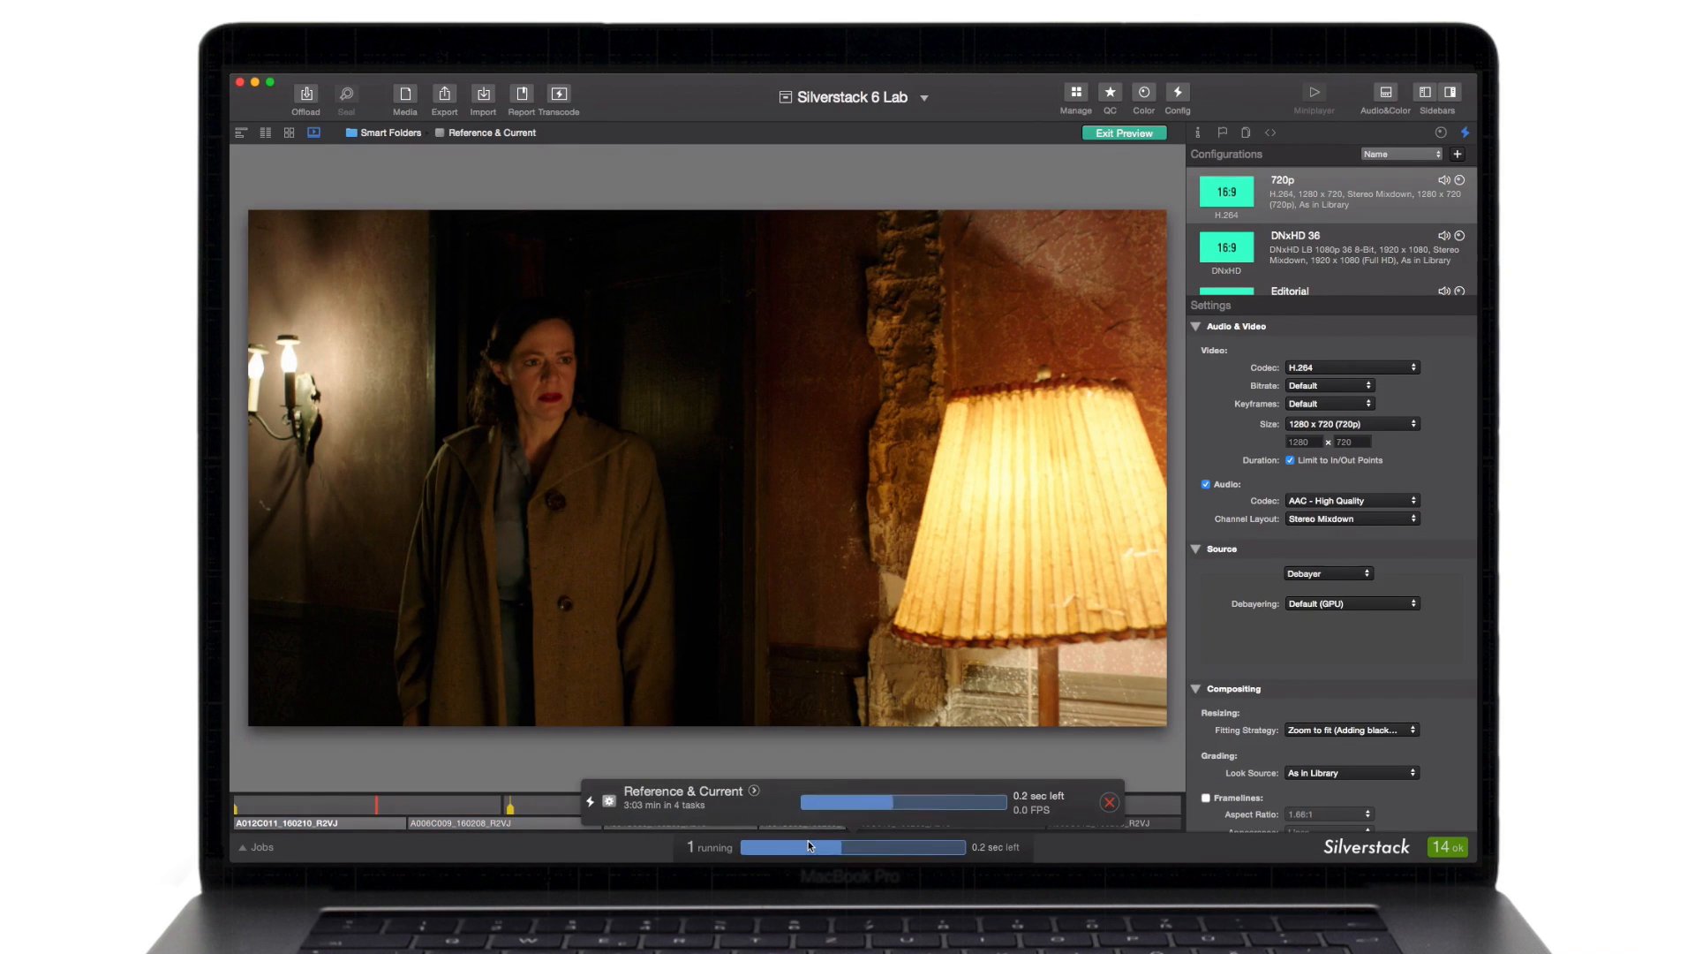